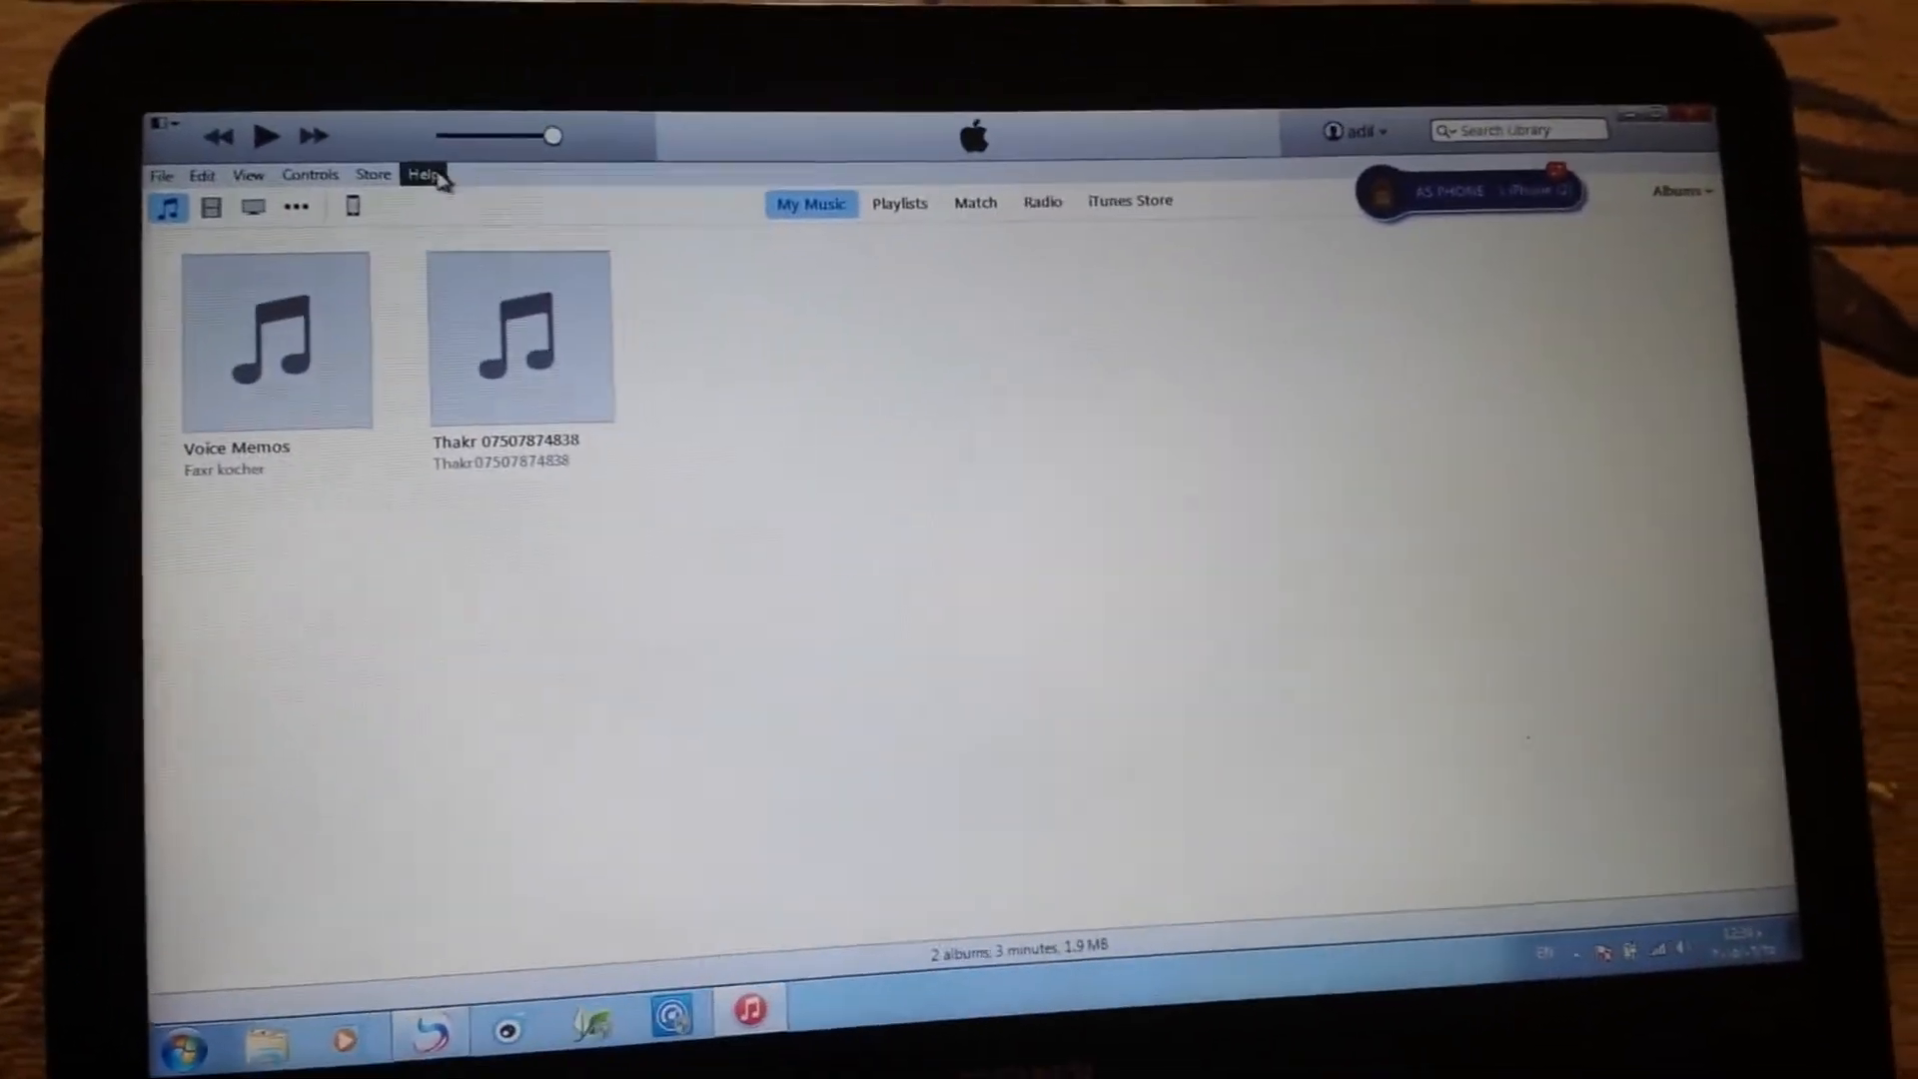
Show the installed iTunes version via About iTunes from the Help menu
click(424, 174)
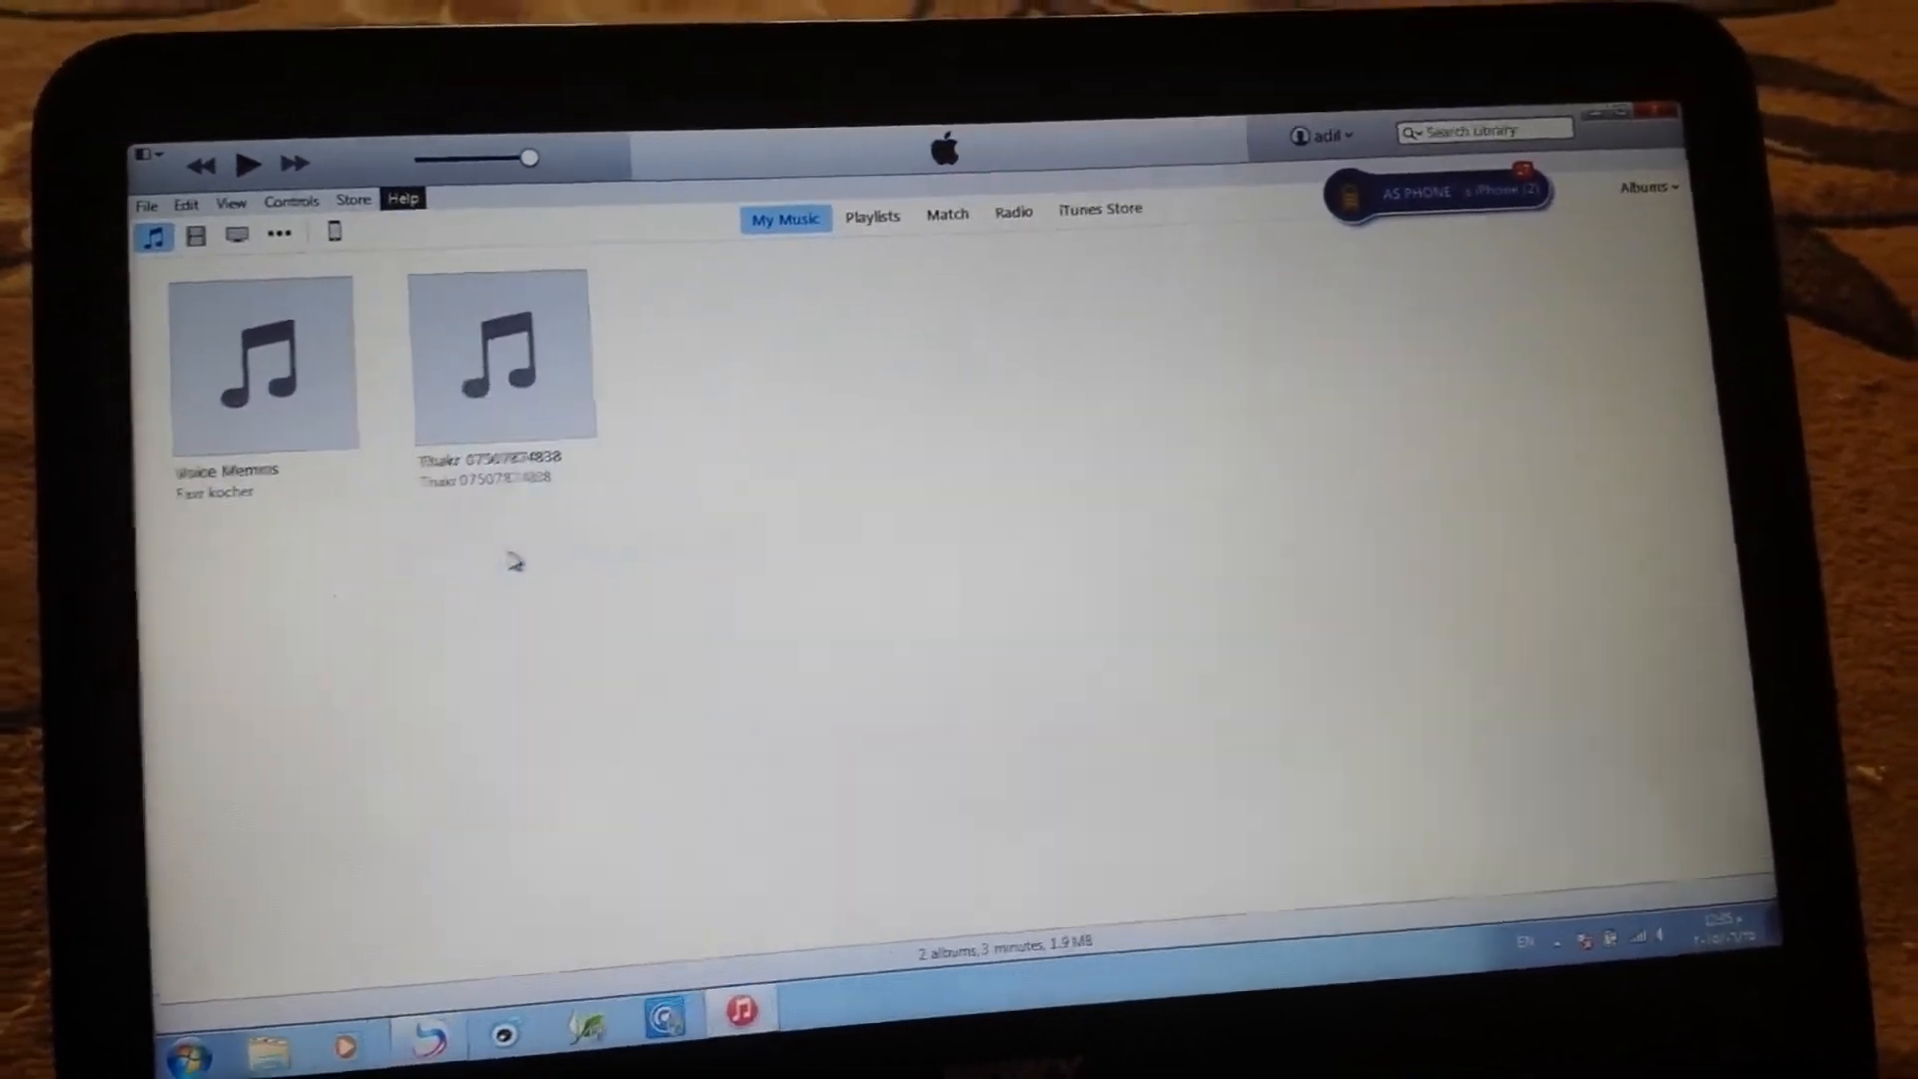
click(401, 198)
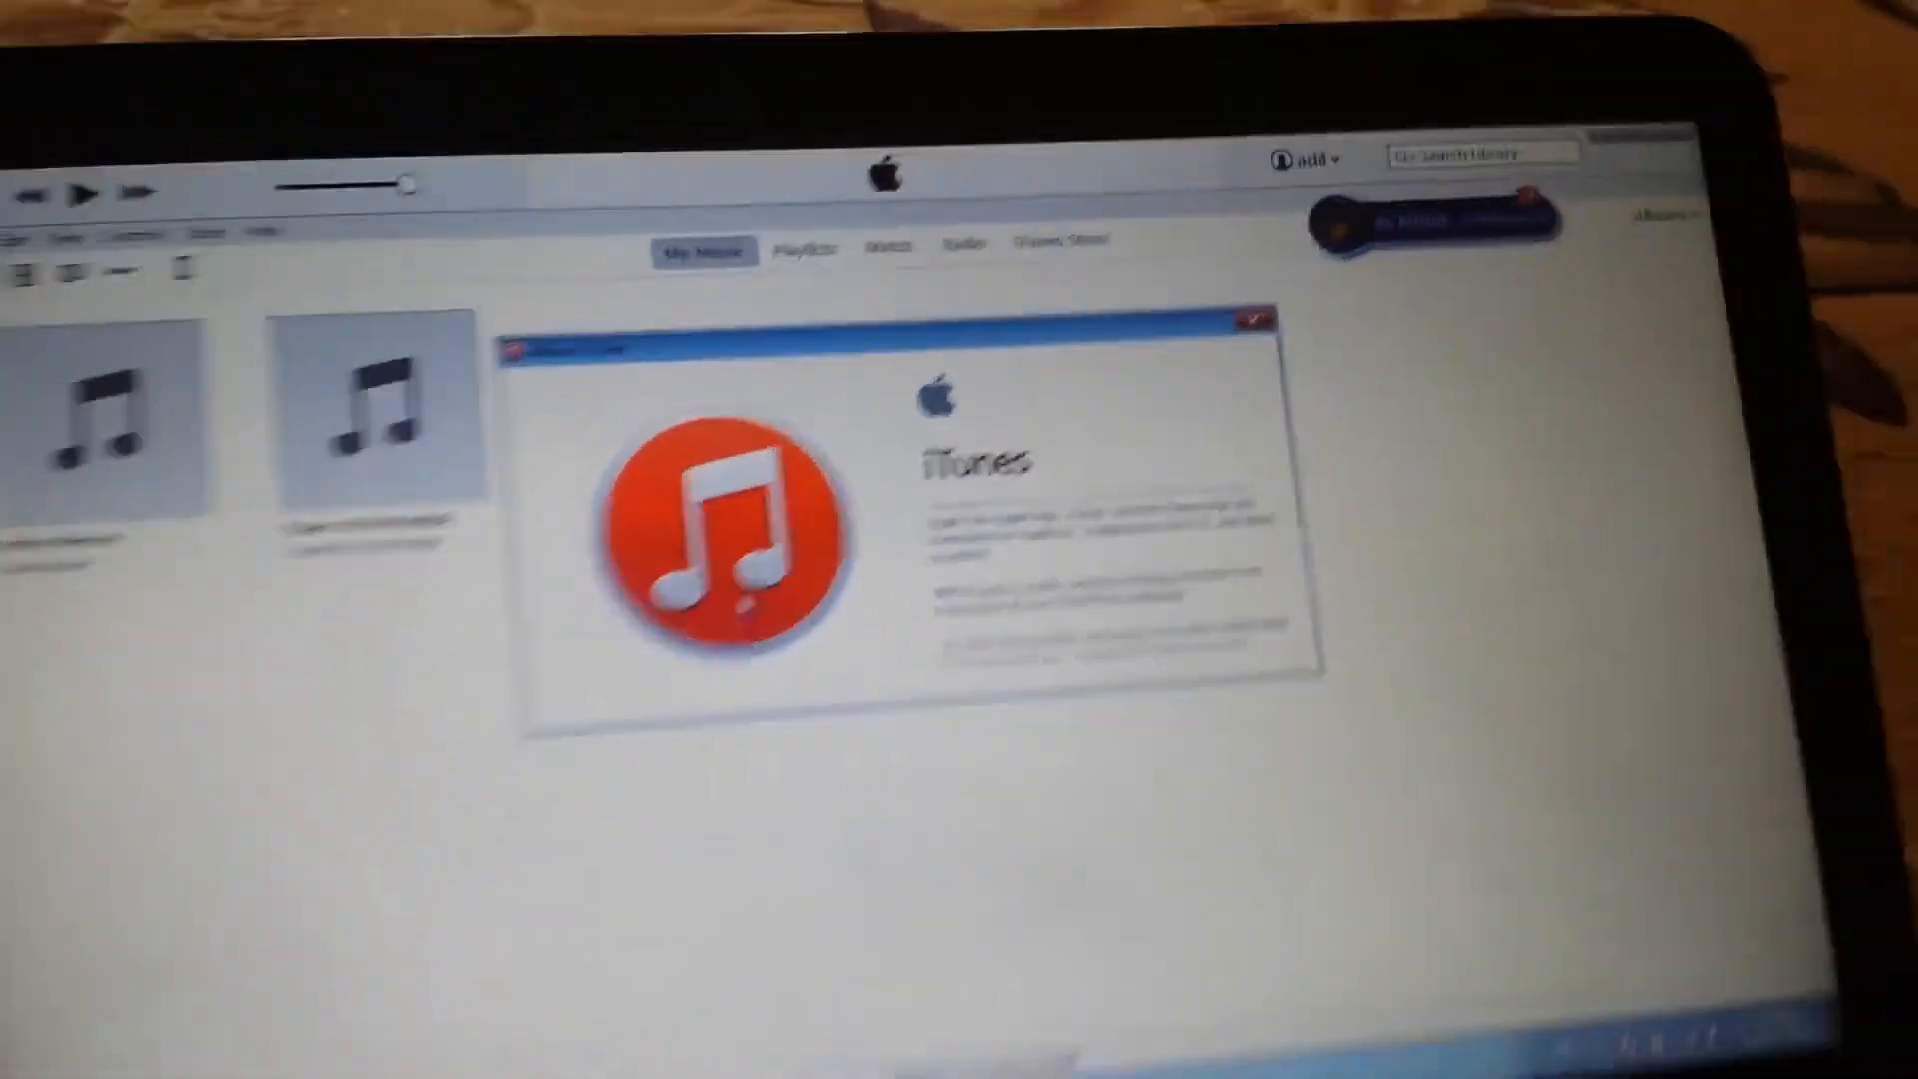
Dismiss the About iTunes window to return to the music library
click(1257, 318)
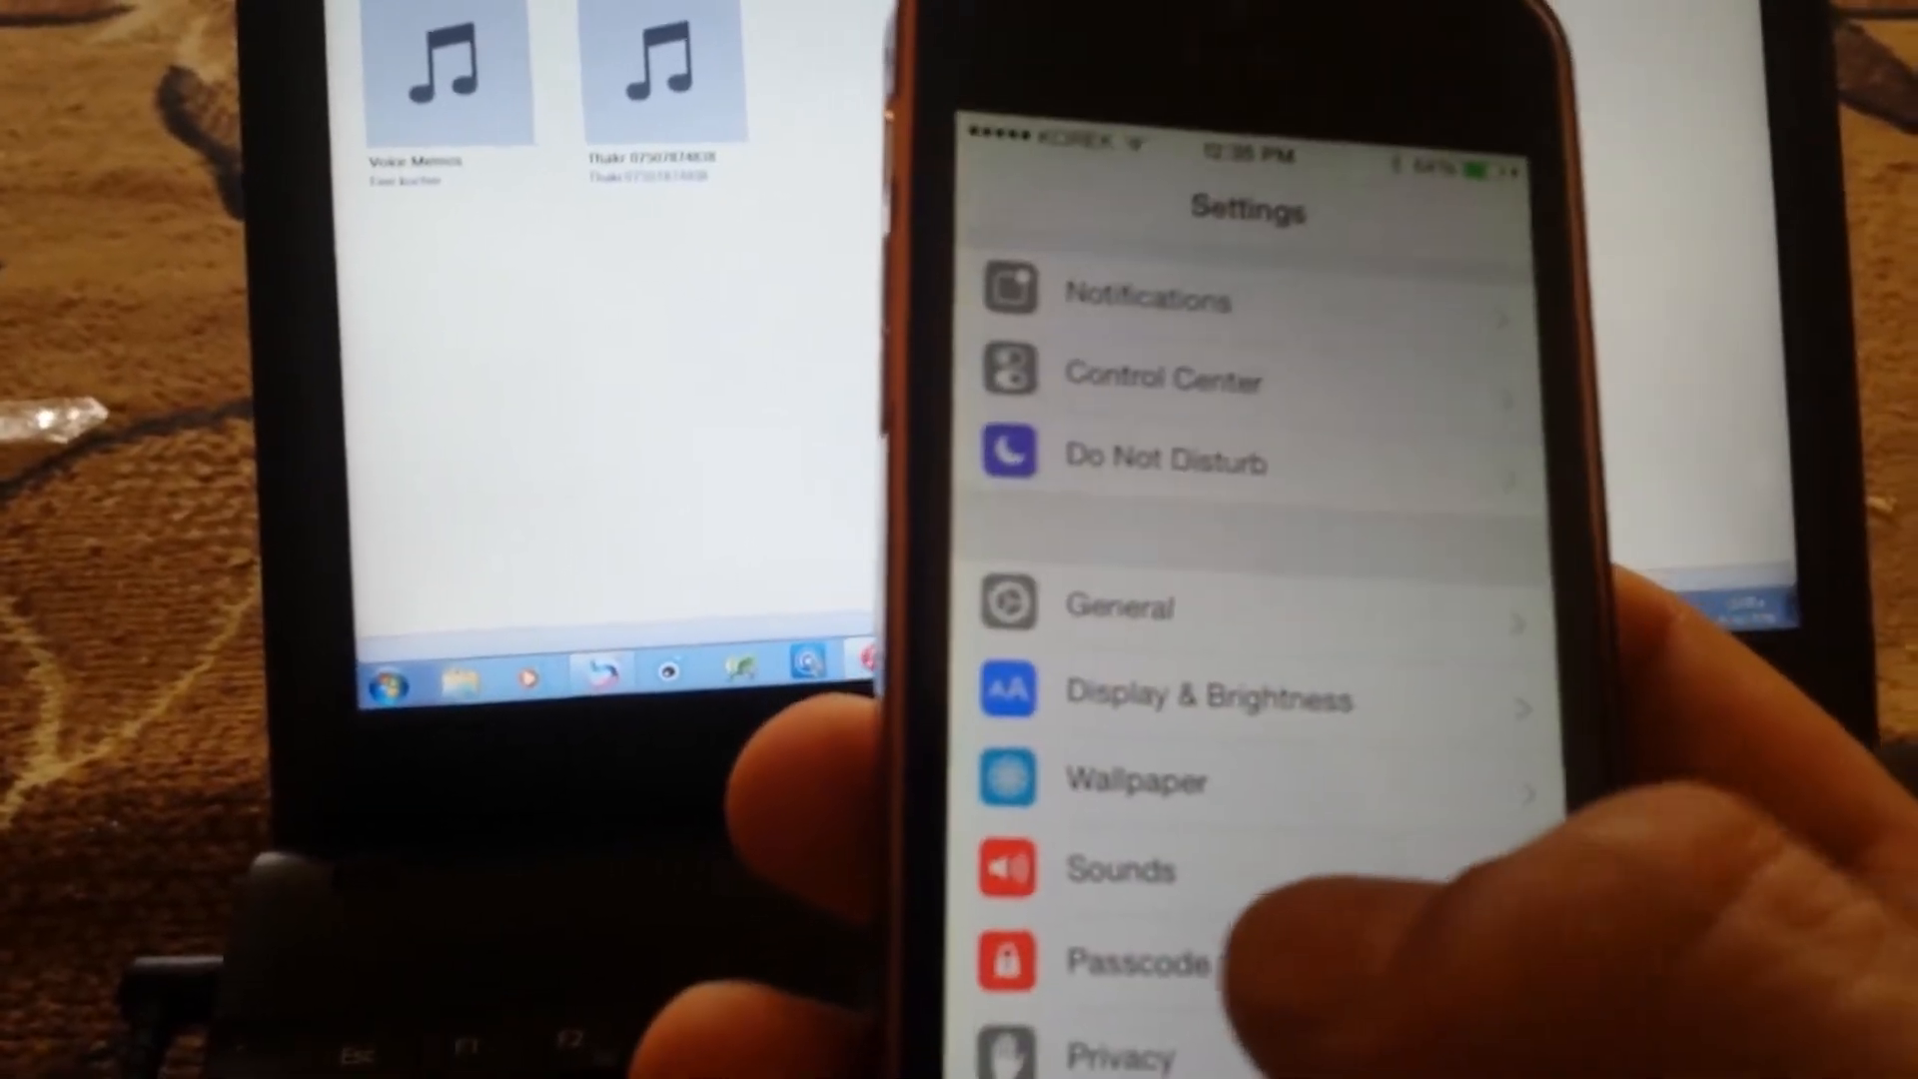
Prepare the iPhone: passcode off, iCloud and Apple ID signed out, Airplane Mode on
click(1137, 963)
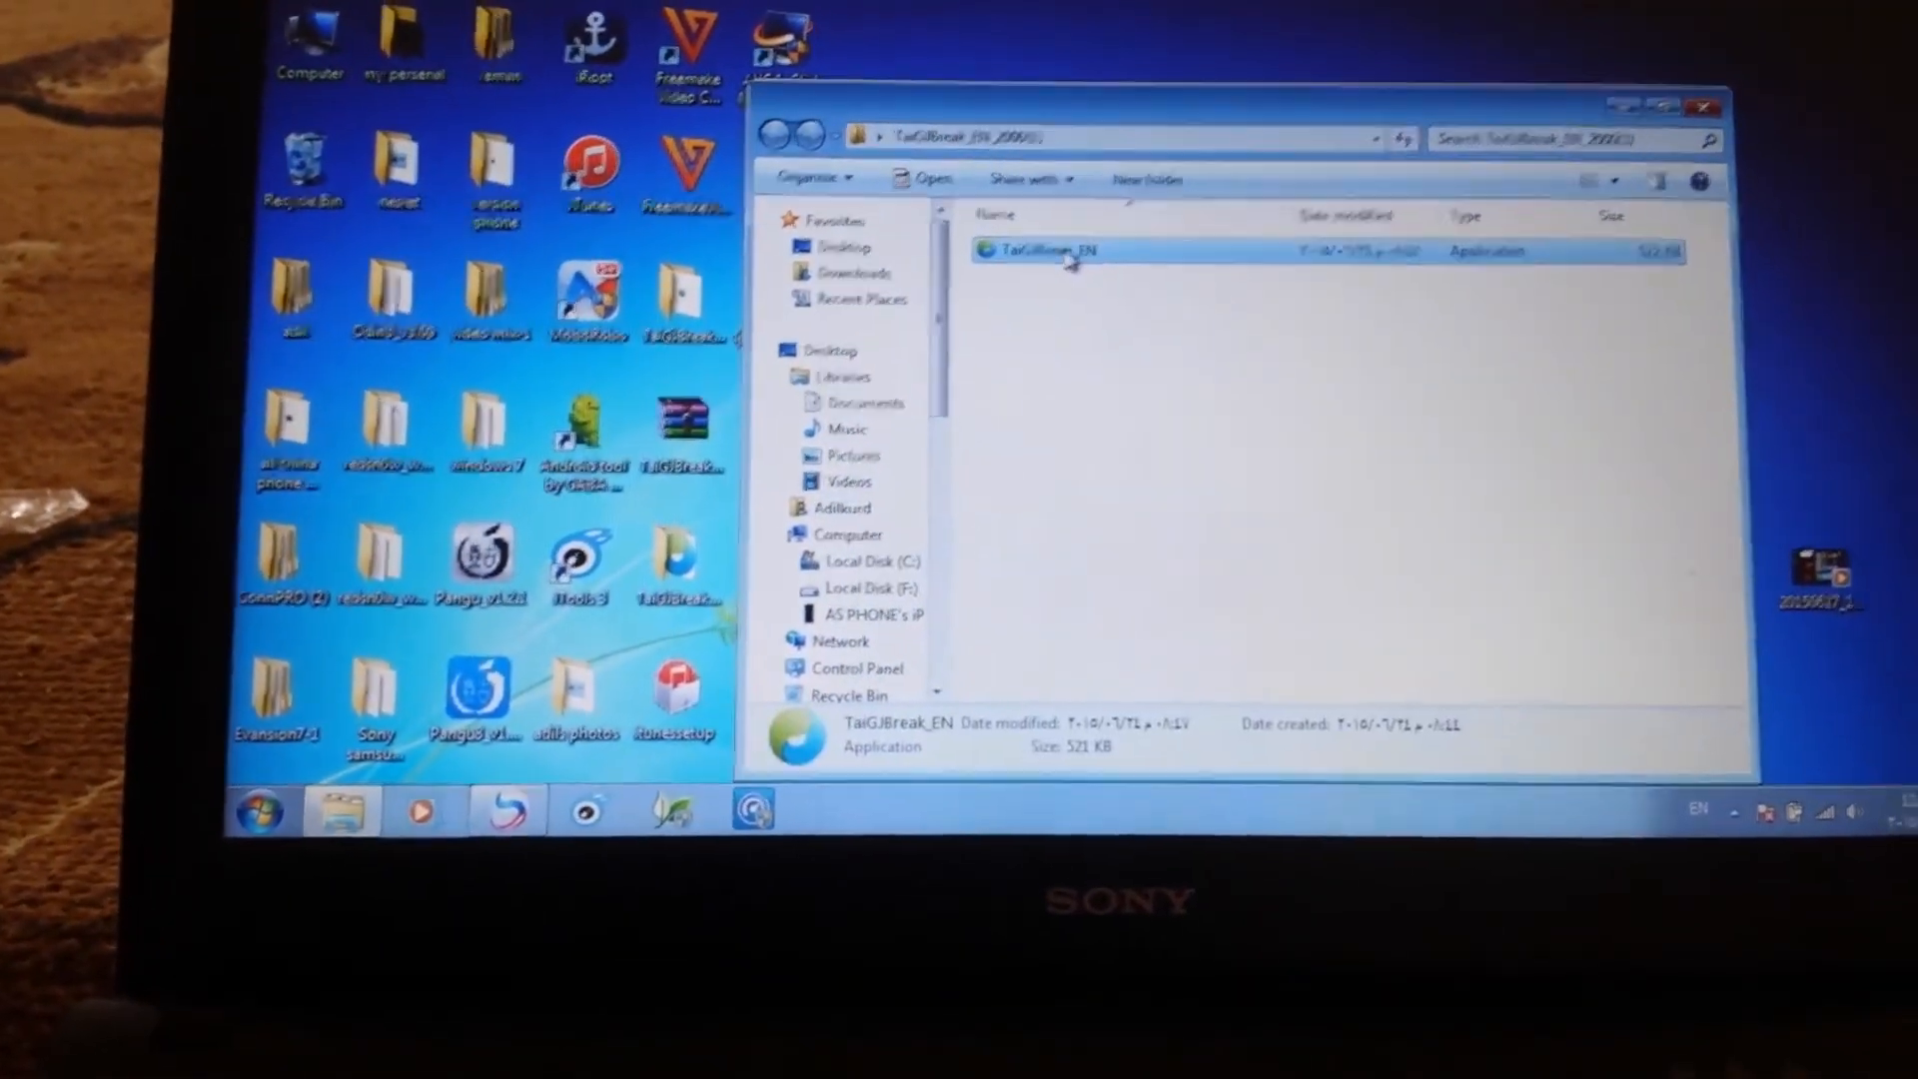
Bring up the launch options for TaiGJBreak_EN to run it as administrator
right_click(1049, 250)
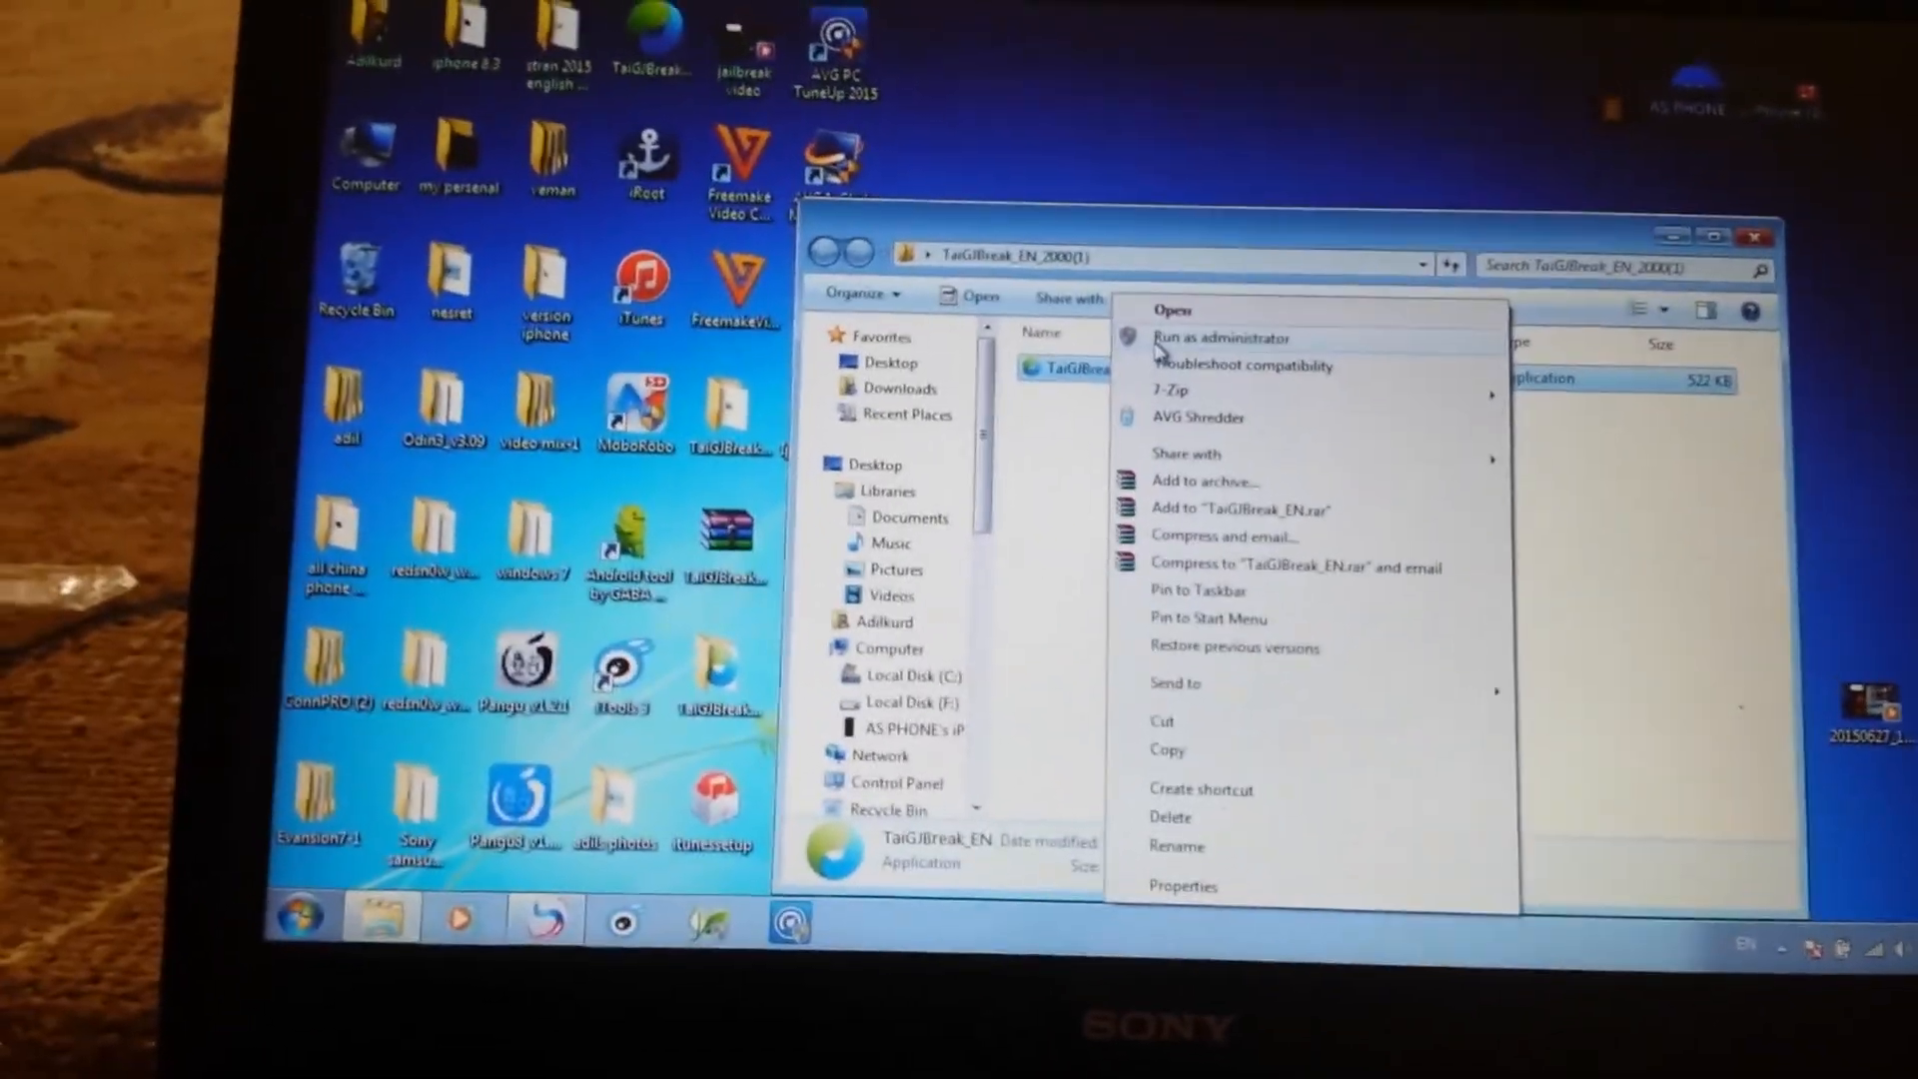